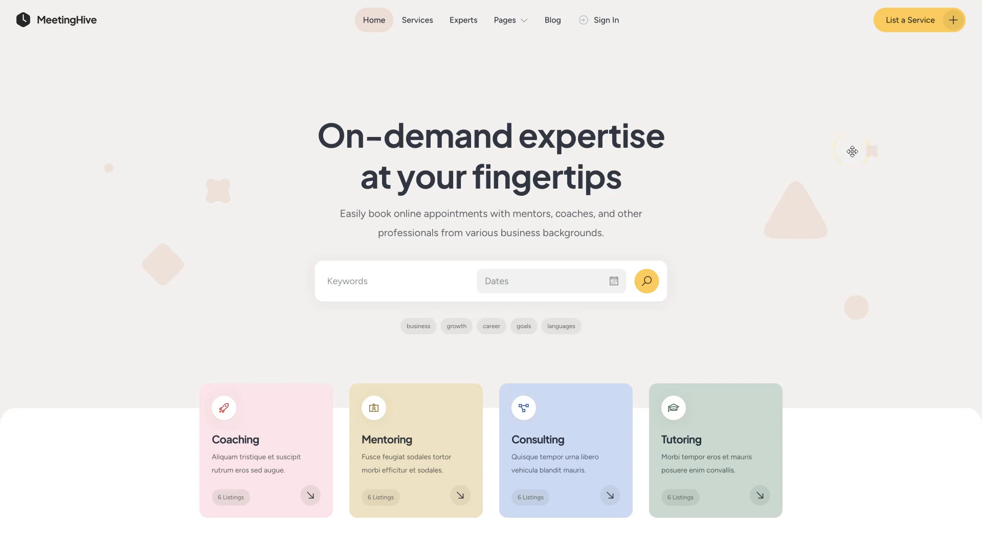
{"action": "scroll", "scroll_direction": "down", "scroll_amount": 3}
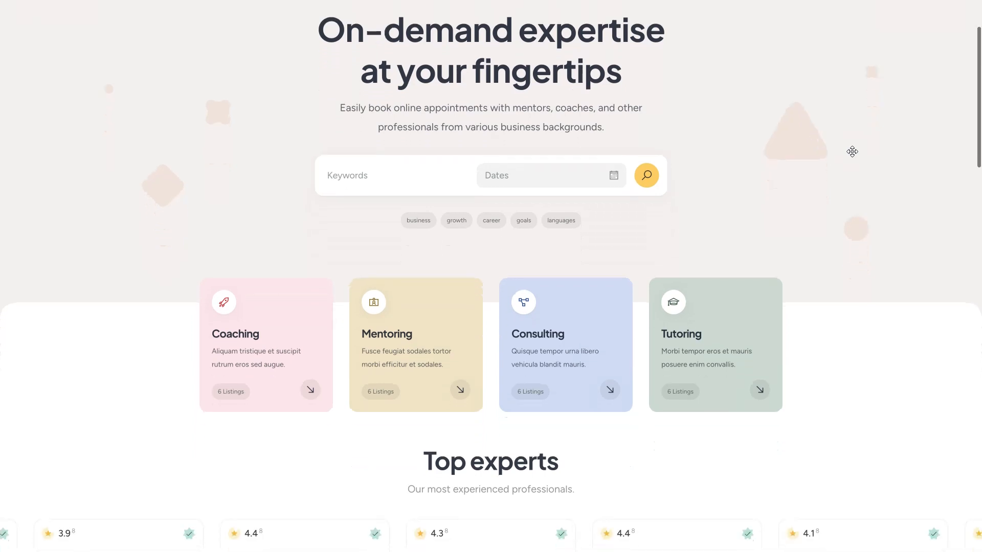
{"action": "scroll", "scroll_direction": "down", "scroll_amount": 3}
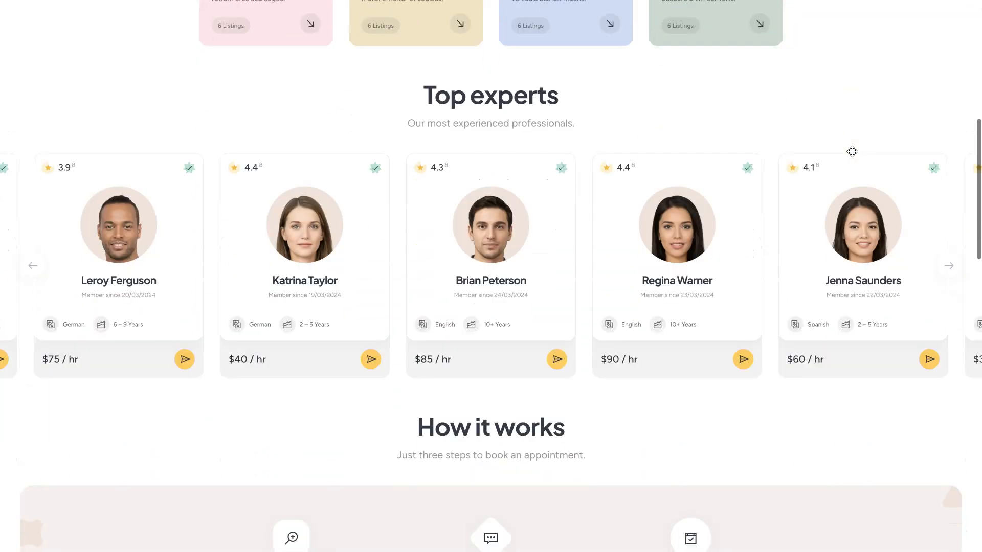
{"action": "scroll", "scroll_direction": "down", "scroll_amount": 3}
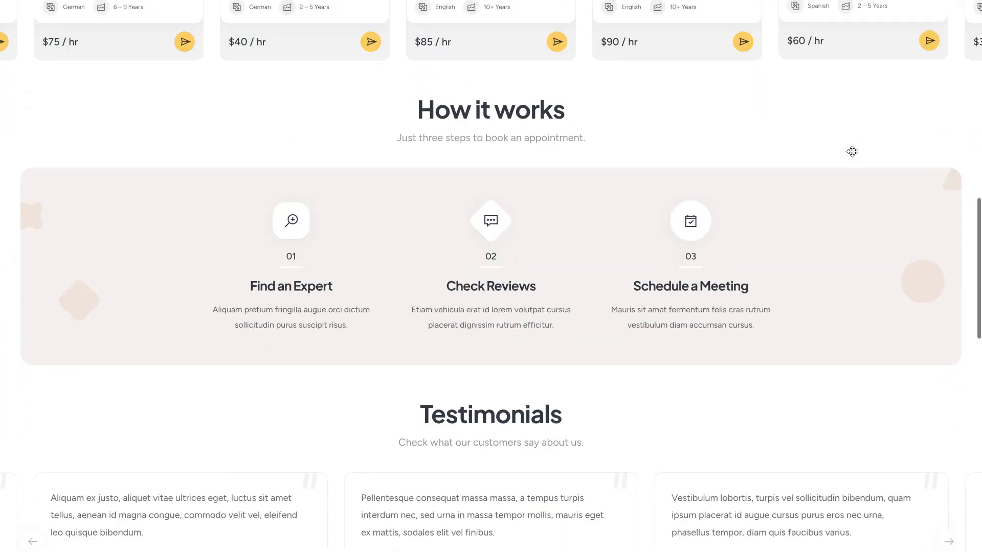
{"action": "scroll", "scroll_direction": "down", "scroll_amount": 3}
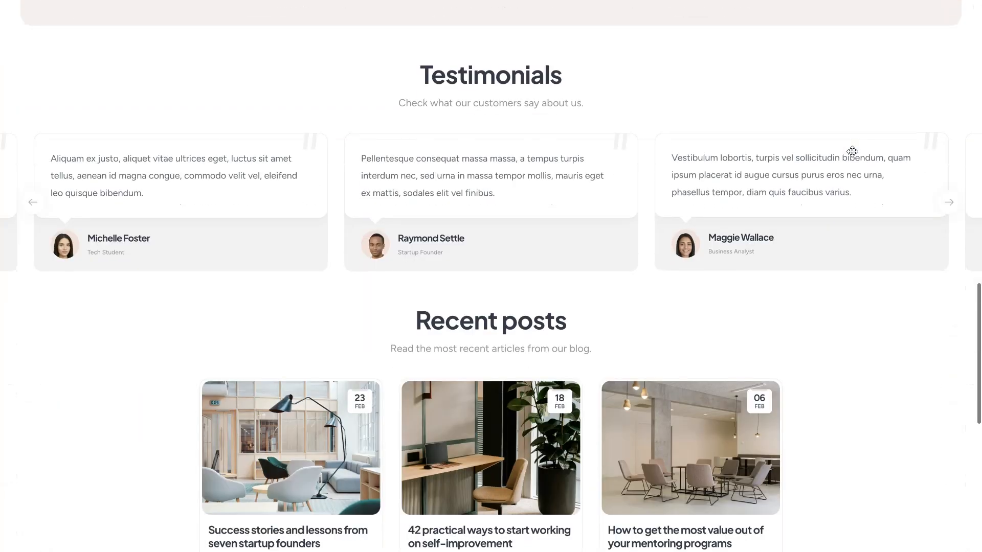
{"action": "scroll", "scroll_direction": "down", "scroll_amount": 3}
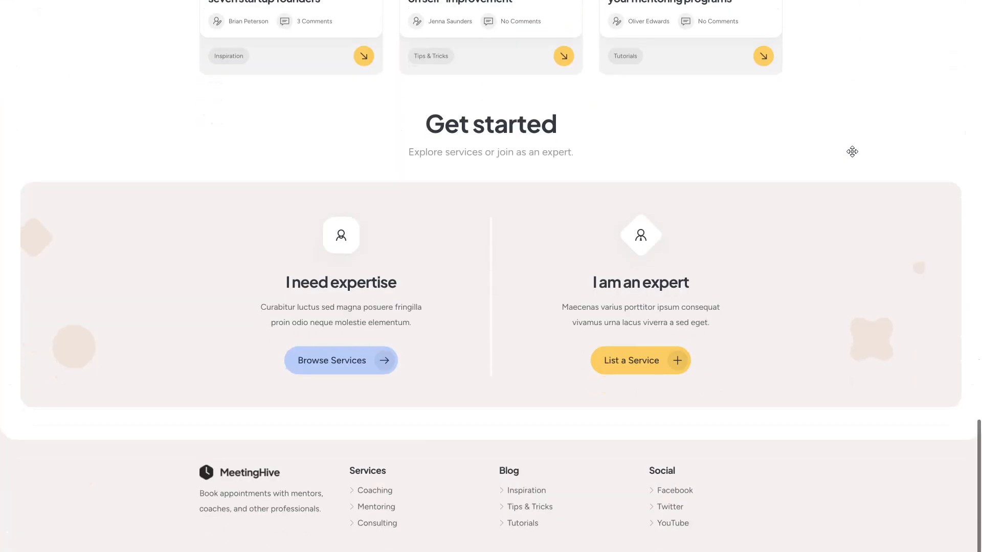
{"action": "scroll", "scroll_direction": "up", "scroll_amount": 3}
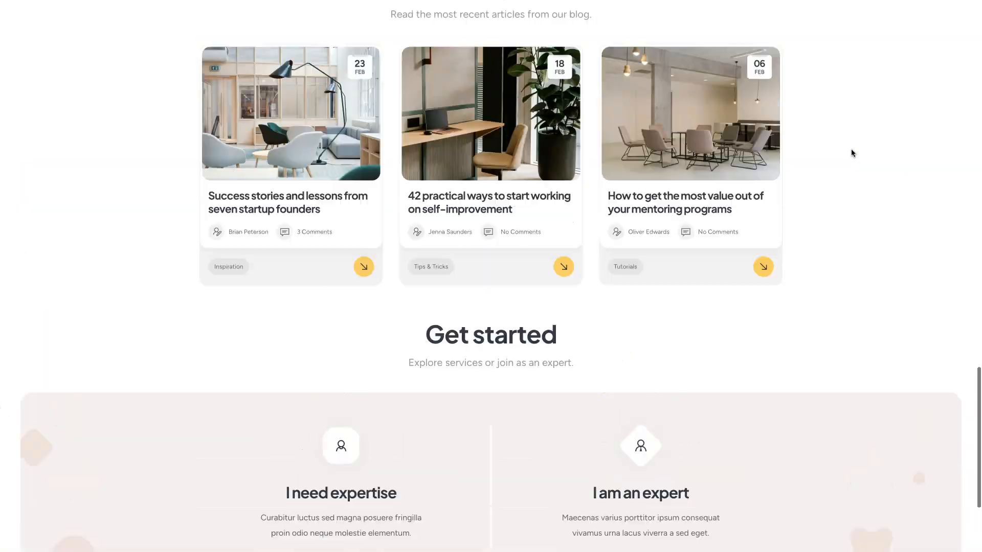
{"action": "scroll", "scroll_direction": "up", "scroll_amount": 3}
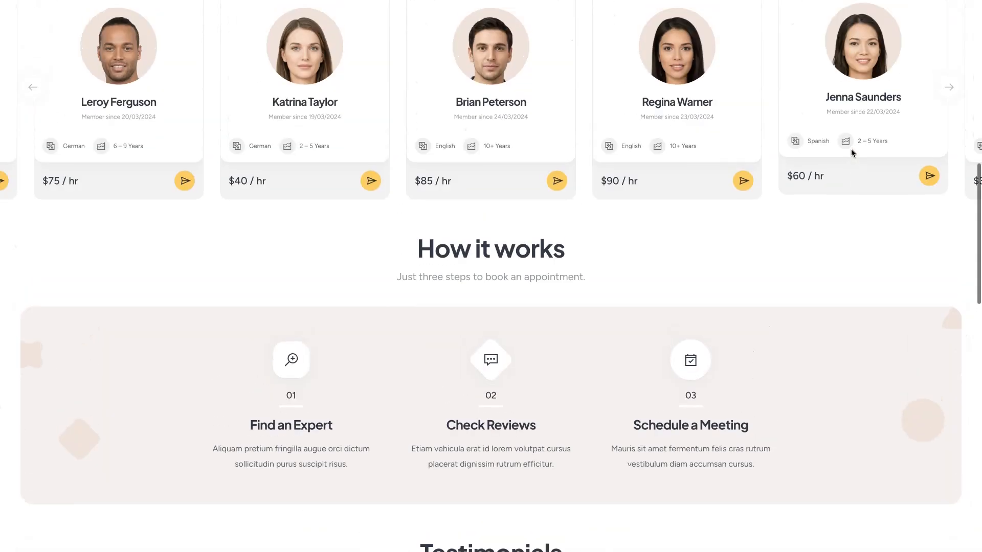
{"action": "scroll", "scroll_direction": "up", "scroll_amount": 3}
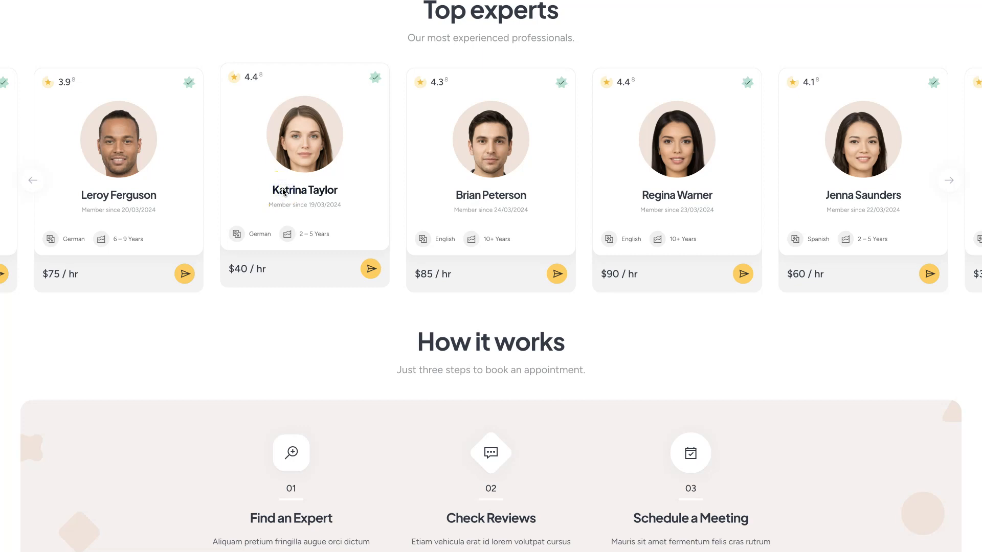
{"action": "left_click", "coordinate": [304, 190]}
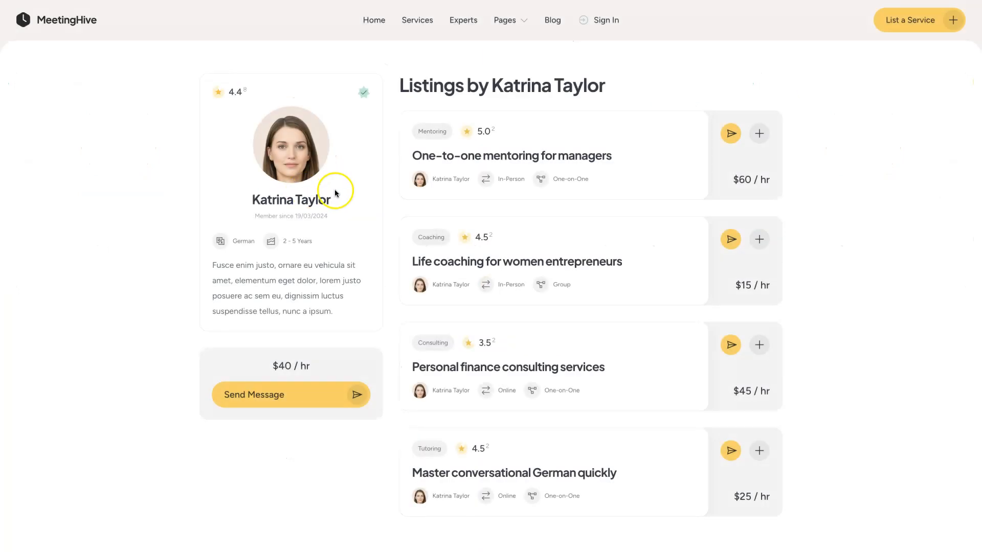
{"action": "mouse_move", "coordinate": [570, 162]}
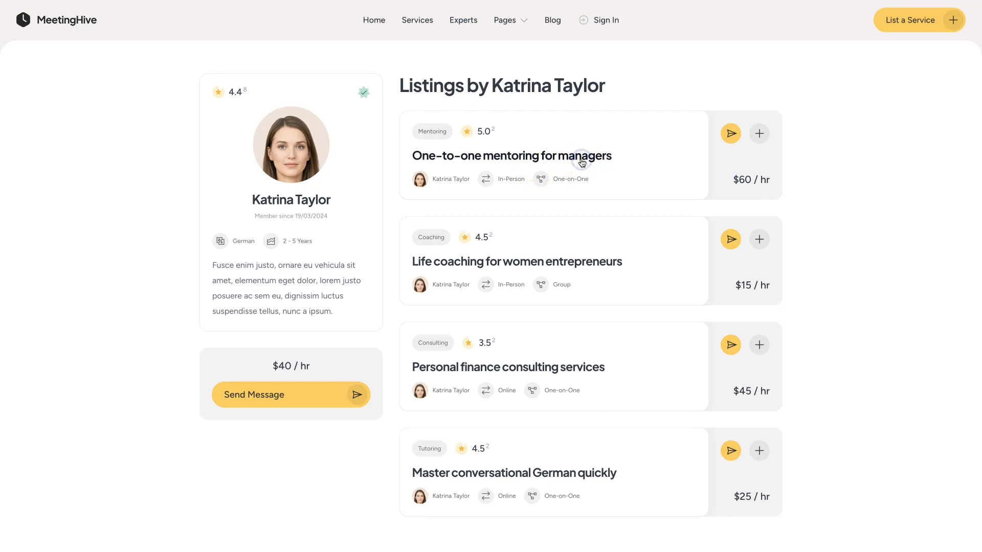
Open her One-to-one mentoring for managers listing and set the date to 24/05/2024.
{"action": "left_click", "coordinate": [511, 155]}
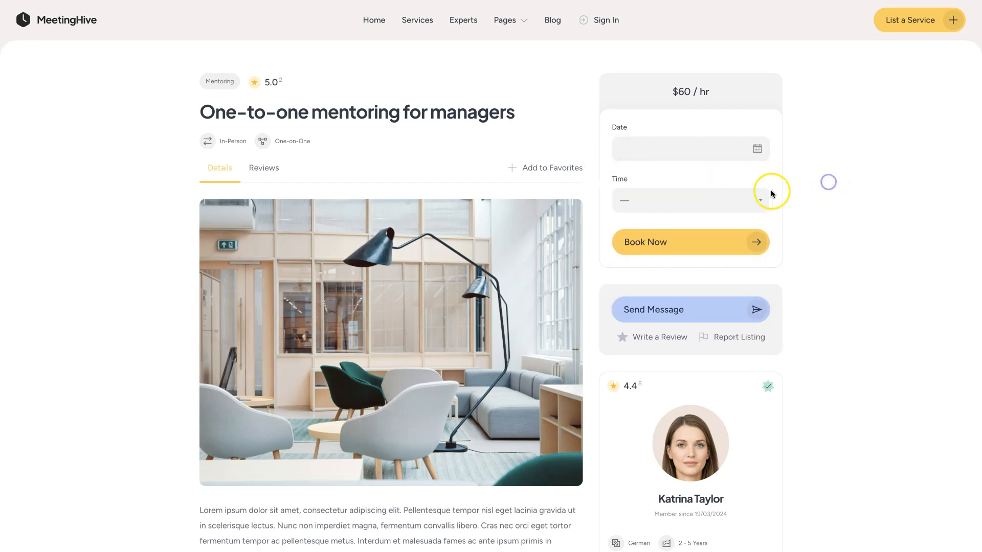
{"action": "left_click", "coordinate": [689, 200]}
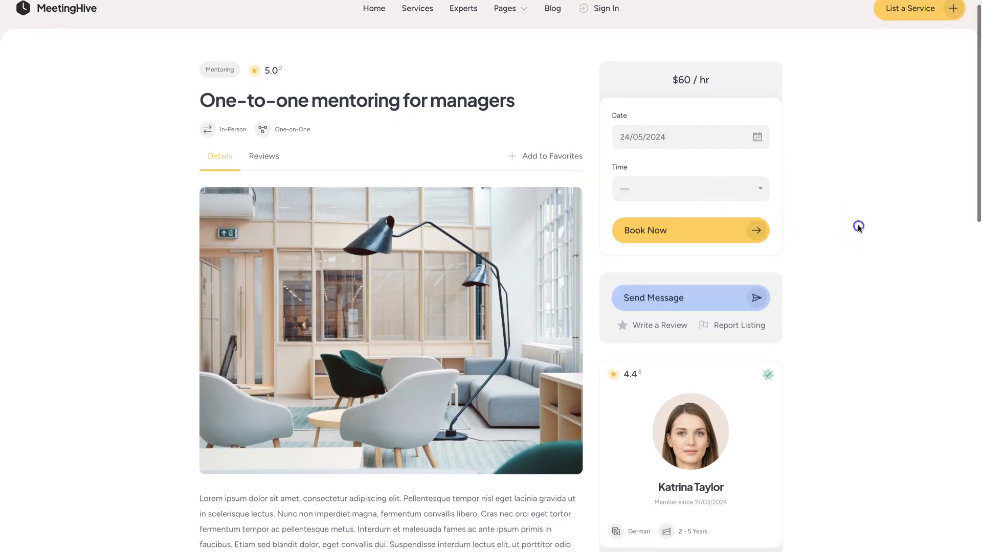
{"action": "scroll", "scroll_direction": "down", "scroll_amount": 3}
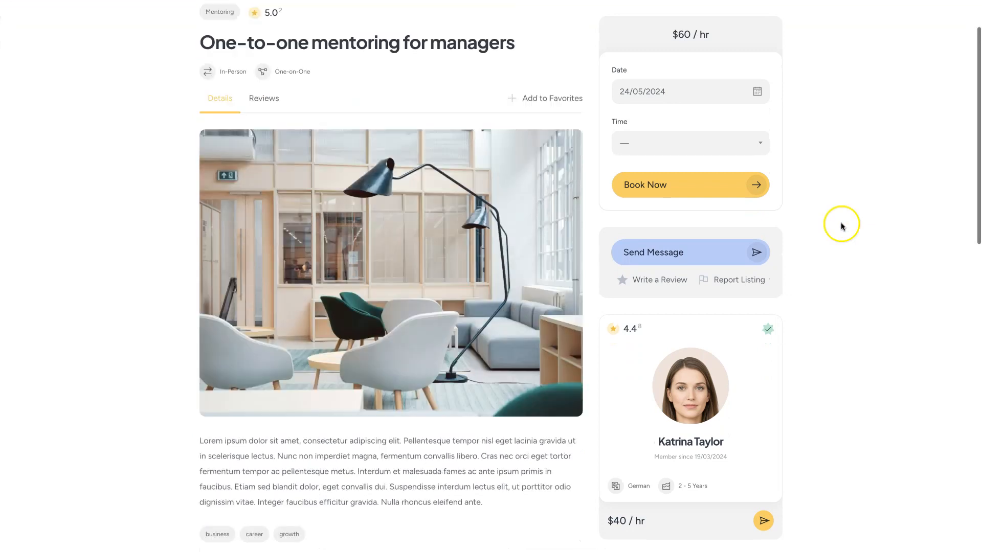
{"action": "scroll", "scroll_direction": "up", "scroll_amount": 3}
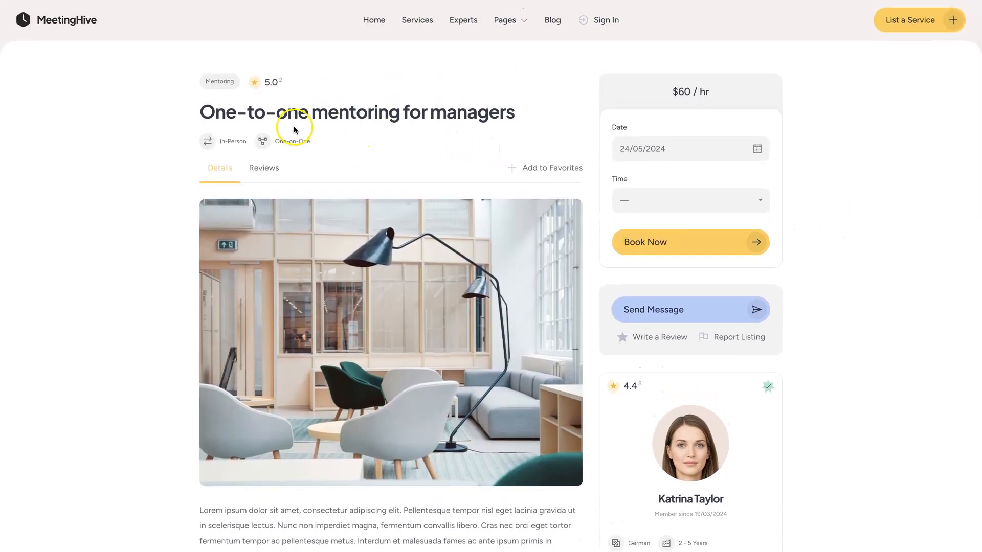
{"action": "mouse_move", "coordinate": [63, 19]}
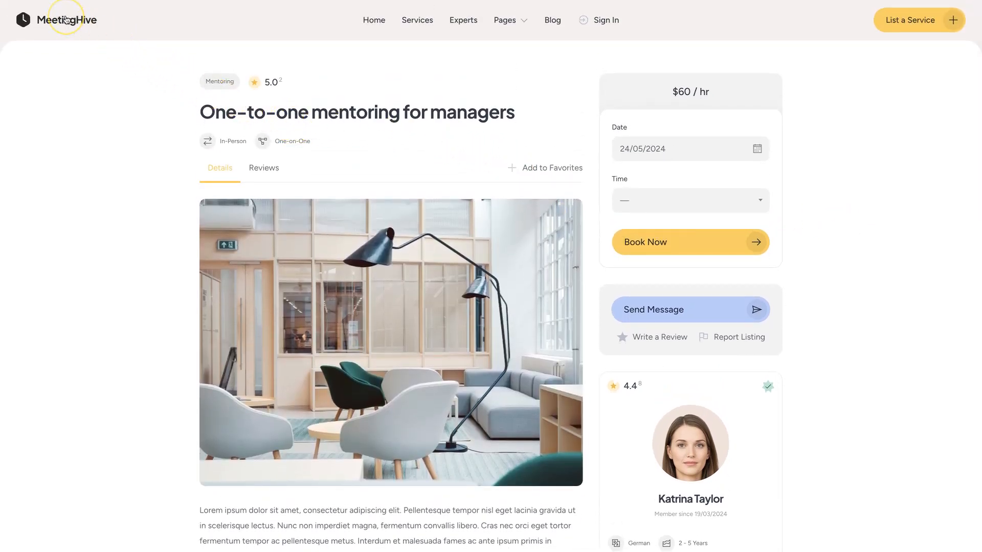
Return to the homepage showing the Coaching, Mentoring, Consulting and Tutoring categories.
{"action": "left_click", "coordinate": [56, 20]}
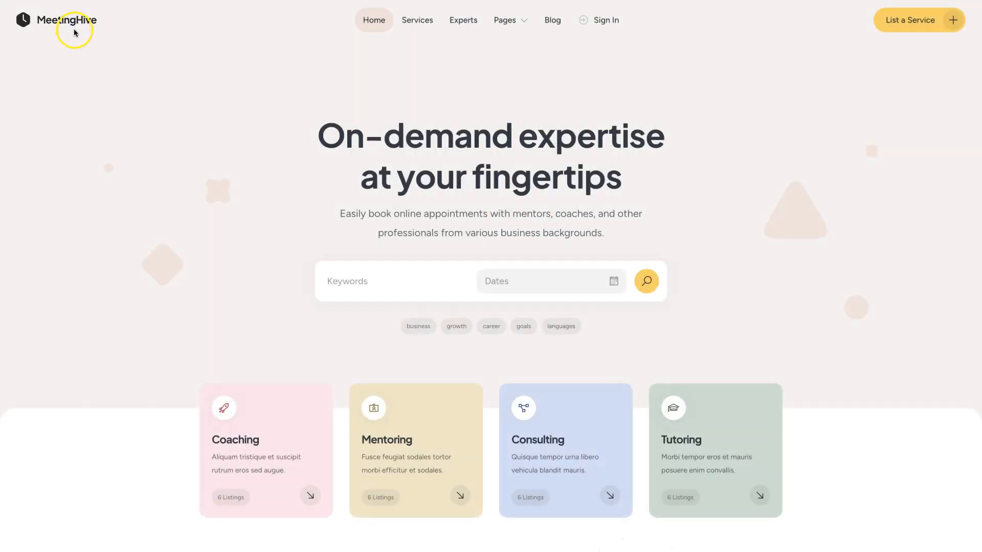
{"action": "mouse_move", "coordinate": [846, 266]}
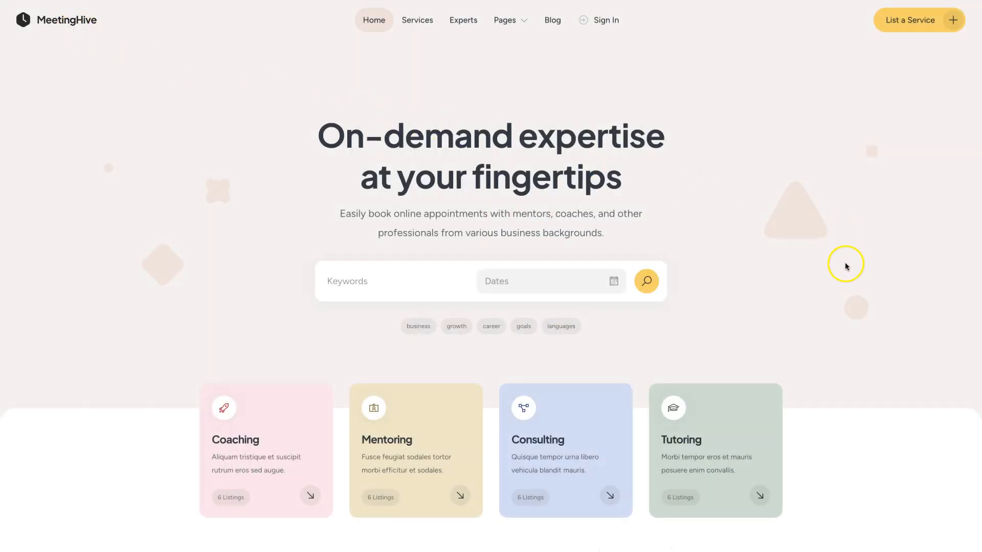
{"action": "mouse_move", "coordinate": [860, 268]}
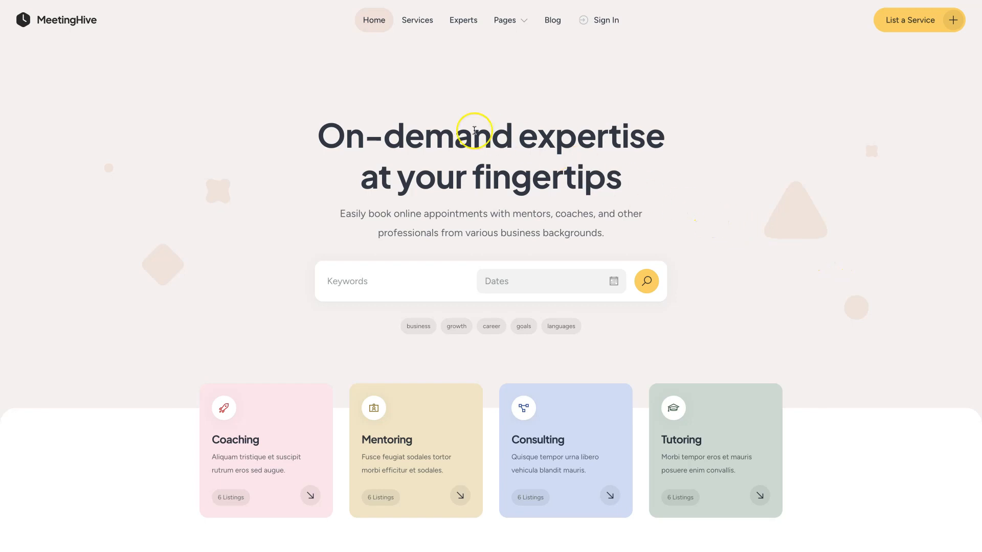
{"action": "mouse_move", "coordinate": [38, 55]}
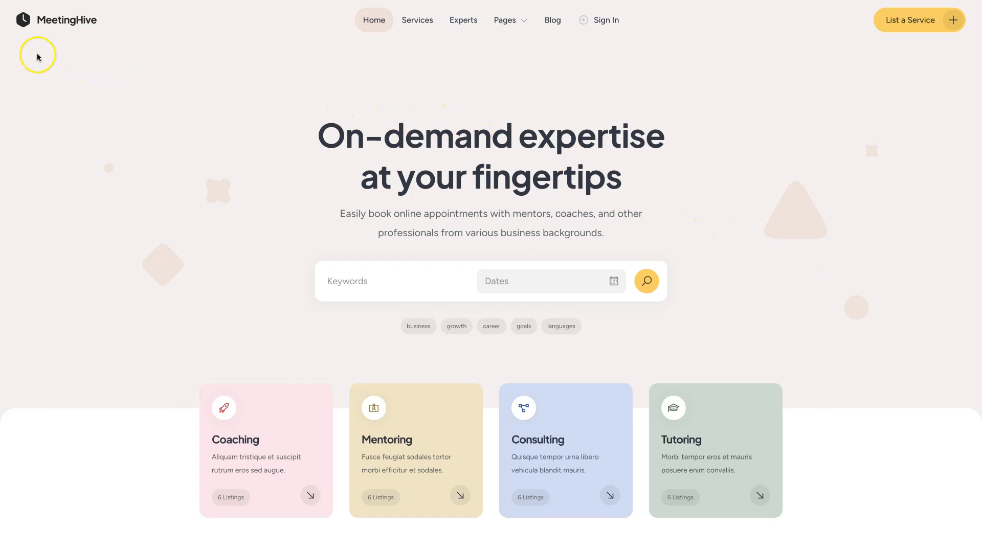
{"action": "mouse_move", "coordinate": [63, 27]}
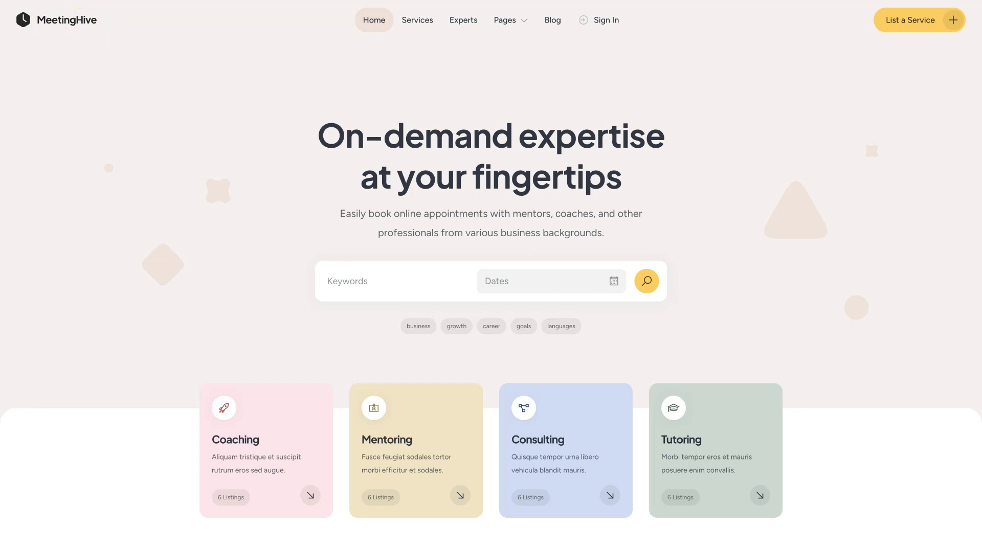
{"action": "mouse_move", "coordinate": [97, 57]}
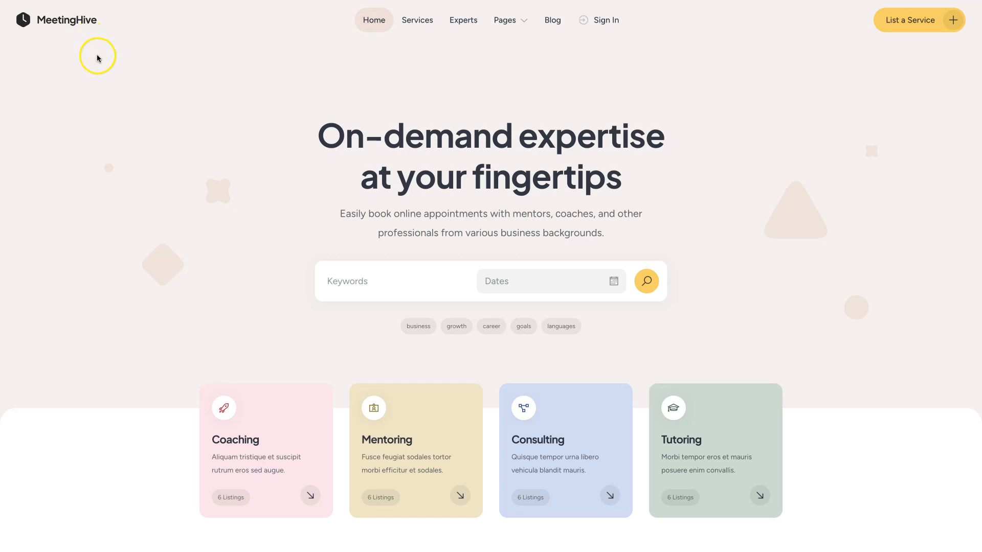
{"action": "mouse_move", "coordinate": [281, 114]}
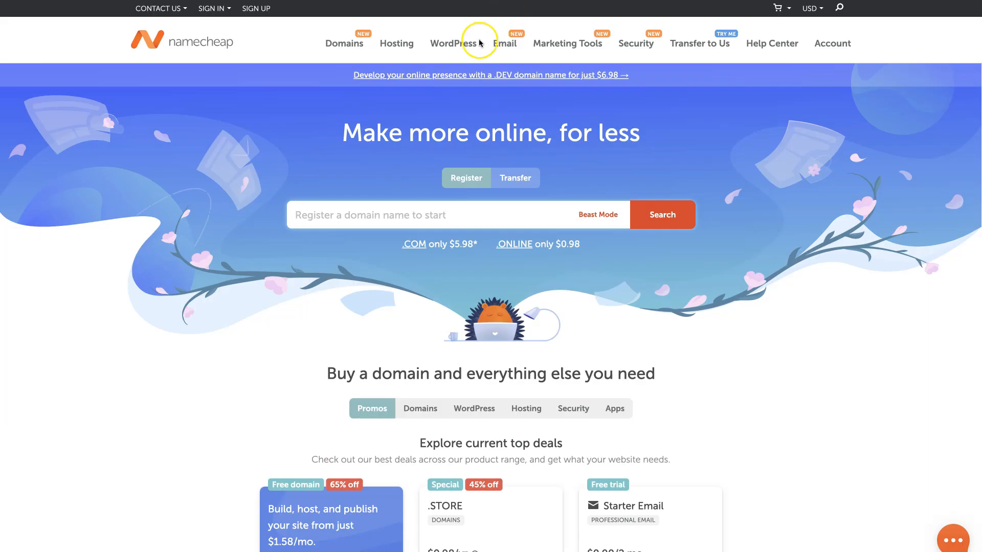
{"action": "mouse_move", "coordinate": [400, 170]}
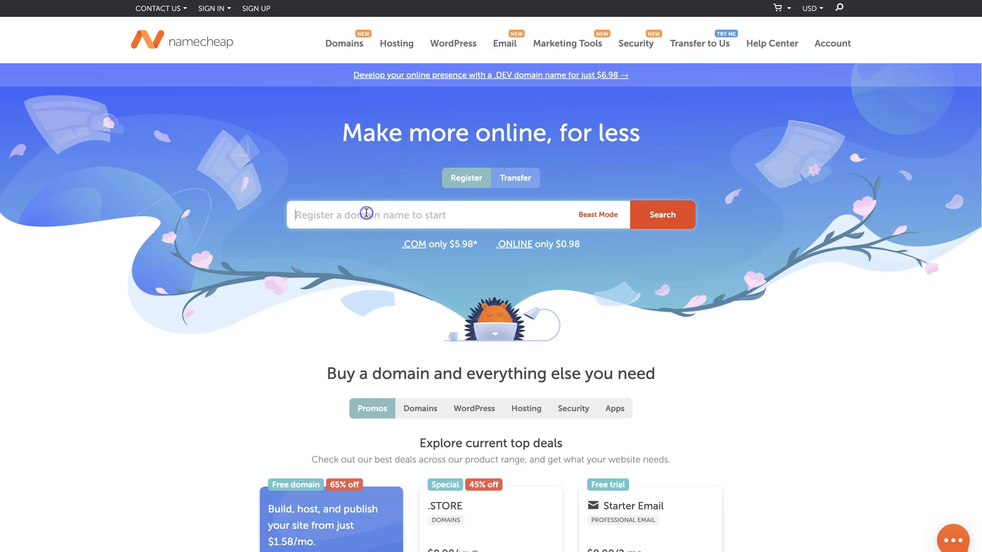
Search for 'meetinghive' to list meetinghive.com at $1,695 and cheaper extensions.
{"action": "type", "text": "meeti"}
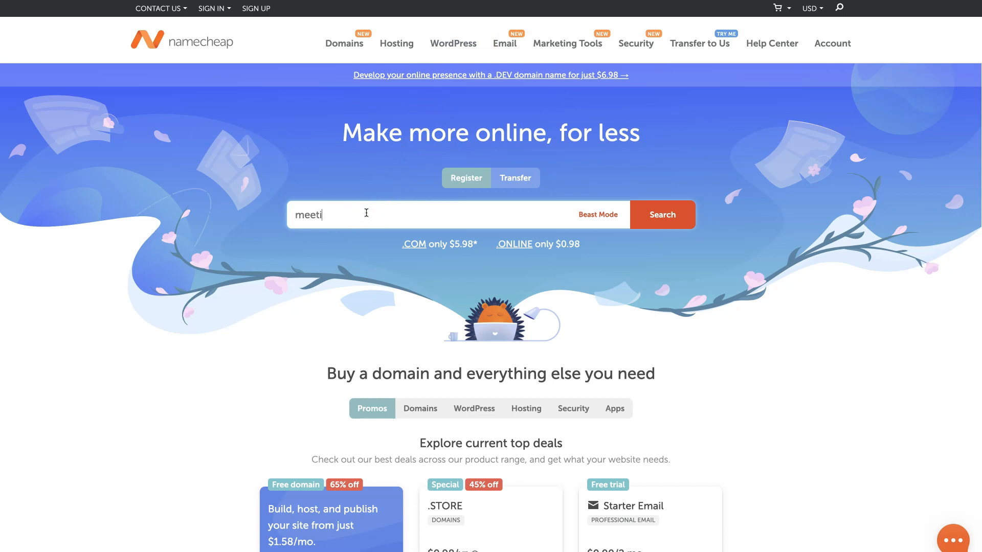
{"action": "type", "text": "nghive"}
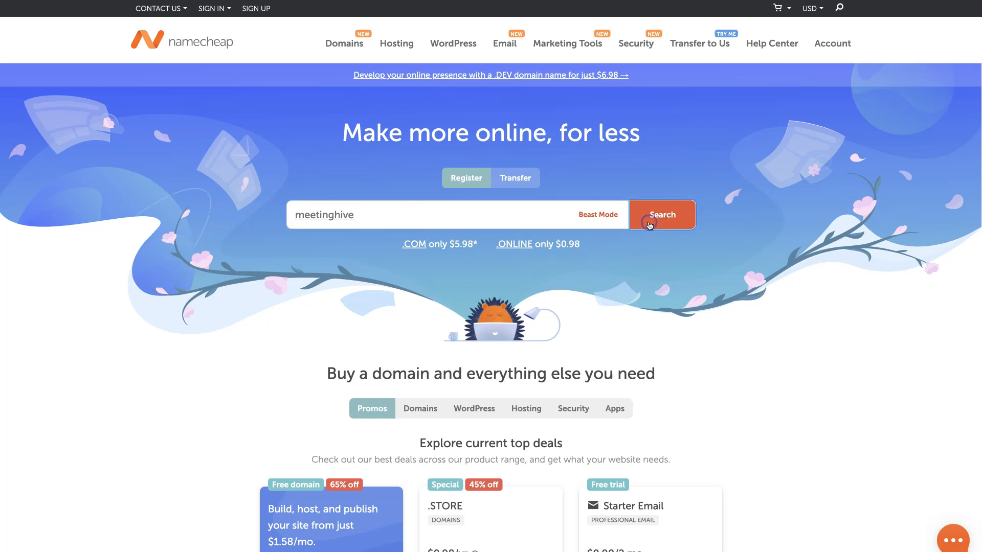
{"action": "left_click", "coordinate": [661, 214]}
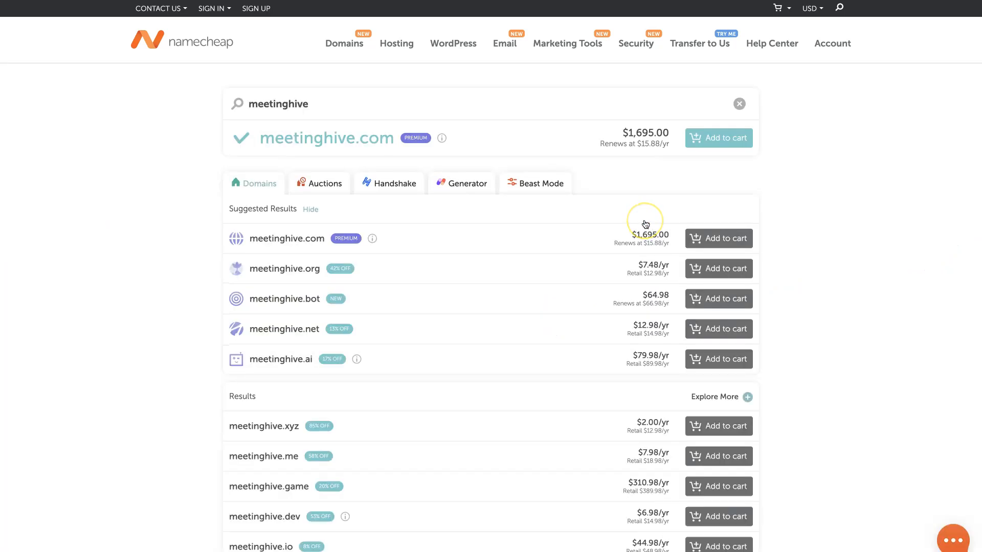
{"action": "scroll", "scroll_direction": "down", "scroll_amount": 3}
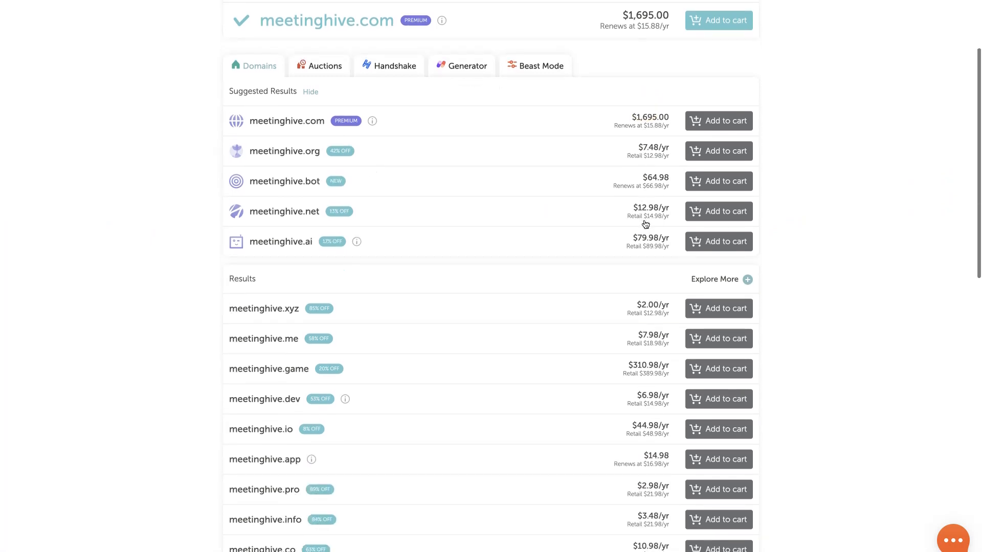
{"action": "scroll", "scroll_direction": "down", "scroll_amount": 3}
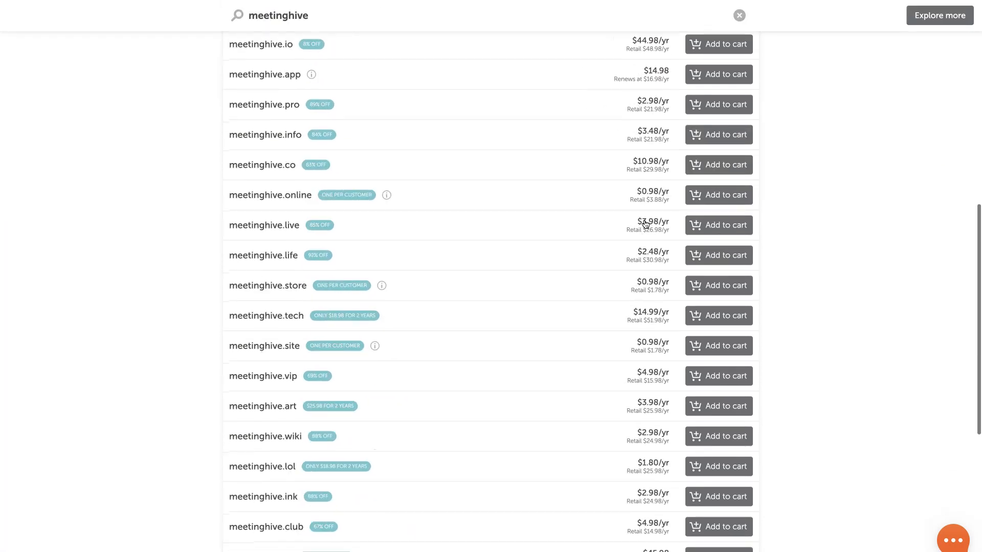
{"action": "scroll", "scroll_direction": "down", "scroll_amount": 3}
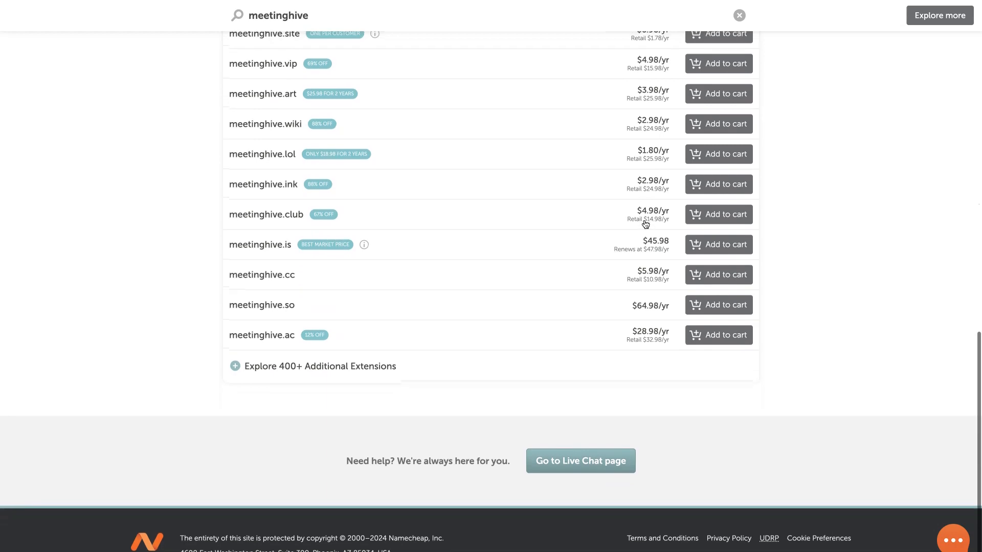
{"action": "scroll", "scroll_direction": "up", "scroll_amount": 3}
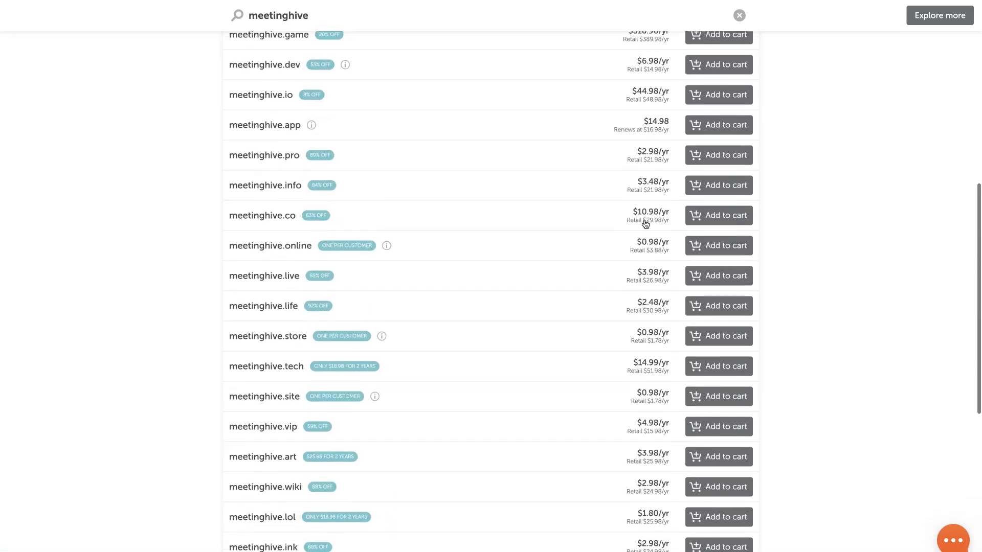
{"action": "scroll", "scroll_direction": "up", "scroll_amount": 3}
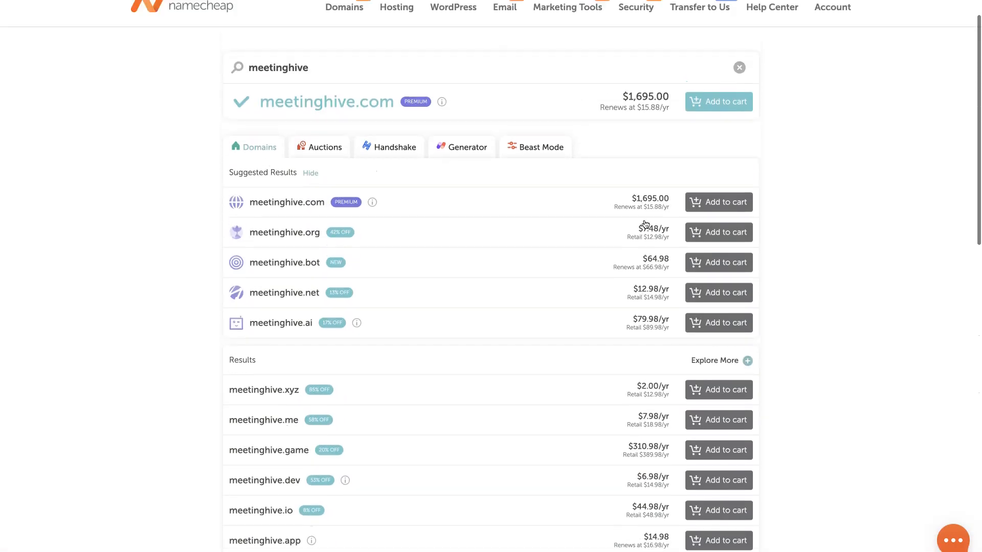
{"action": "scroll", "scroll_direction": "up", "scroll_amount": 3}
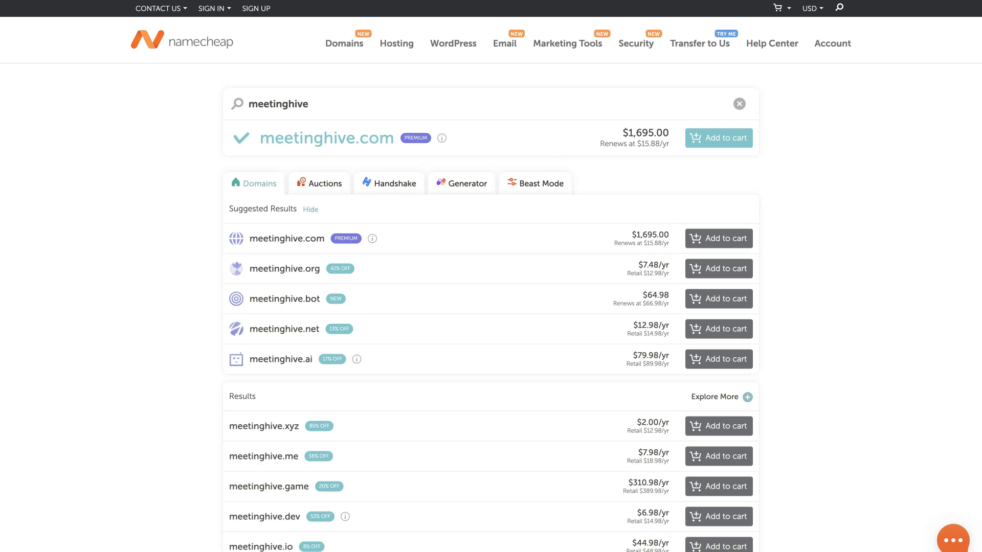
{"action": "mouse_move", "coordinate": [547, 145]}
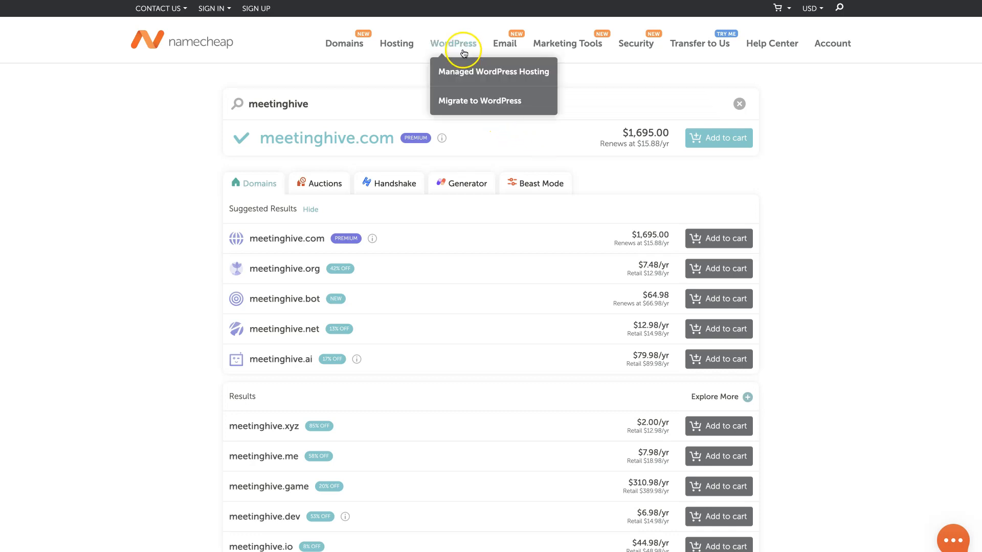
{"action": "mouse_move", "coordinate": [470, 70]}
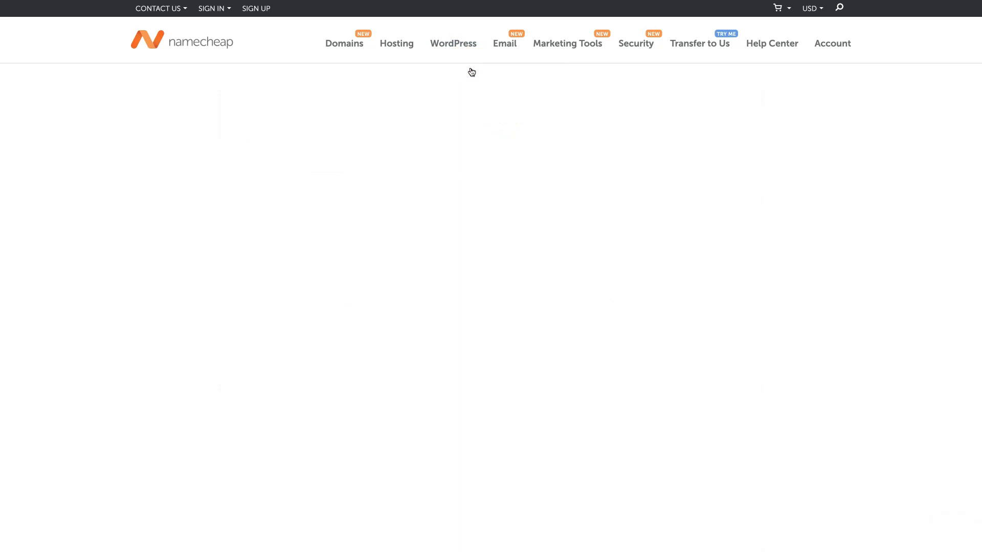
Open EasyWP Managed WordPress Hosting and browse its features and ratings, back to the top.
{"action": "left_click", "coordinate": [453, 43]}
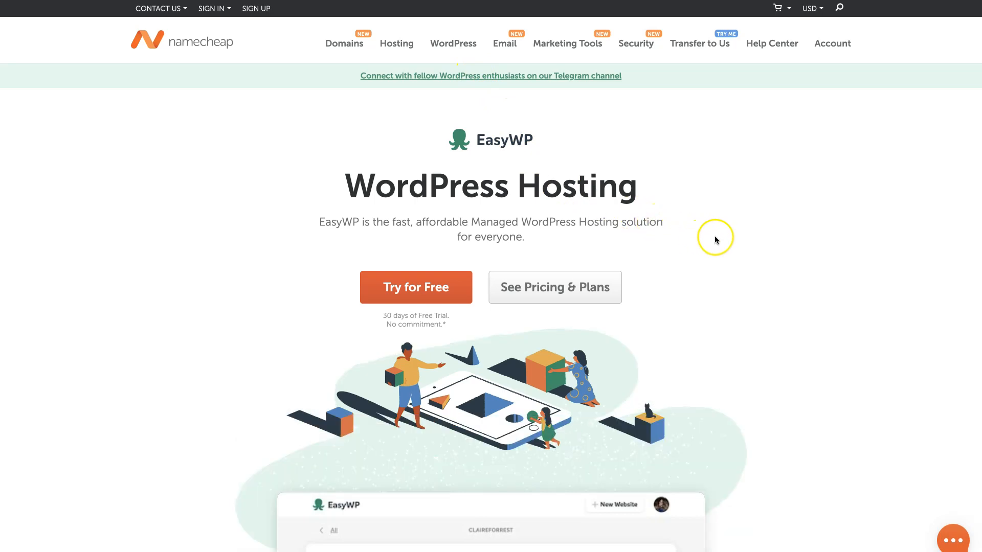
{"action": "scroll", "scroll_direction": "down", "scroll_amount": 3}
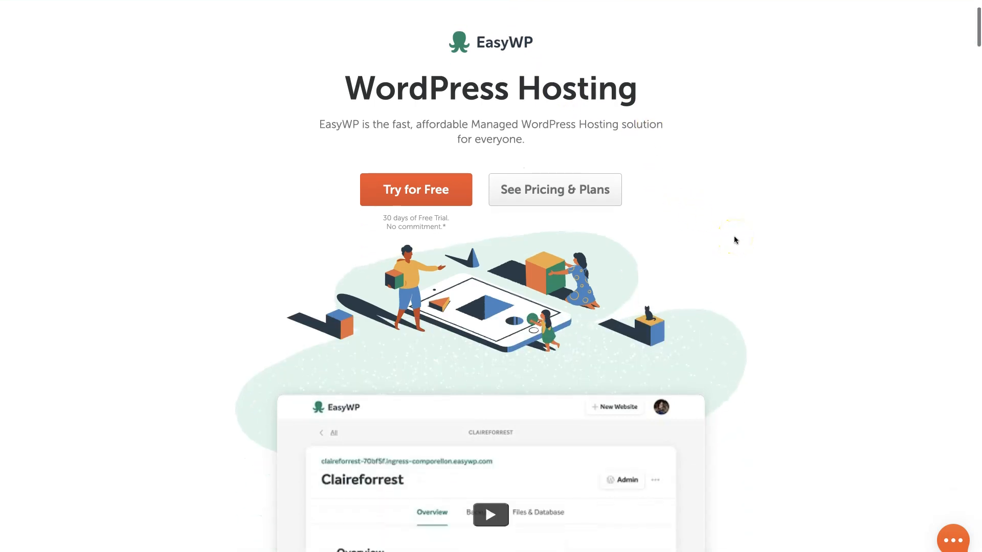
{"action": "scroll", "scroll_direction": "down", "scroll_amount": 3}
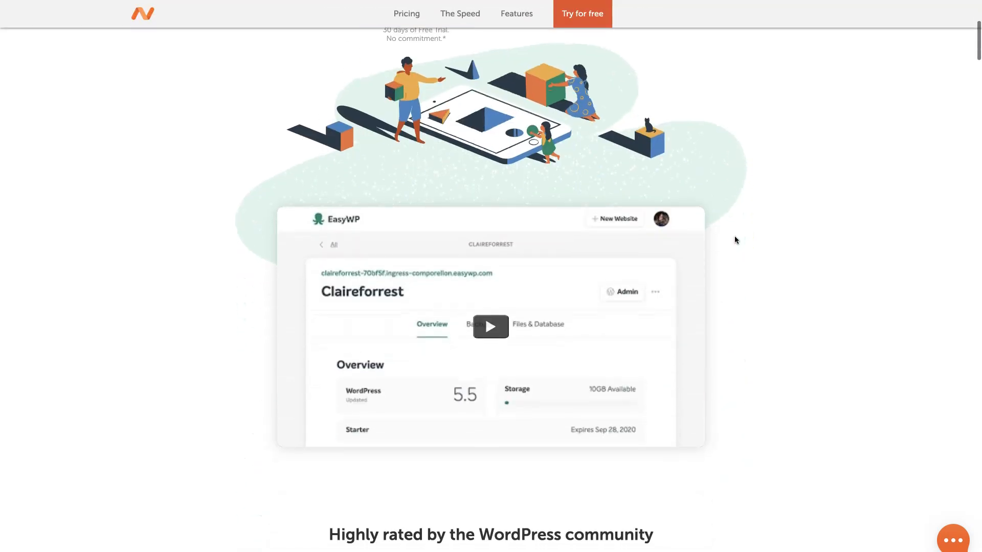
{"action": "scroll", "scroll_direction": "down", "scroll_amount": 3}
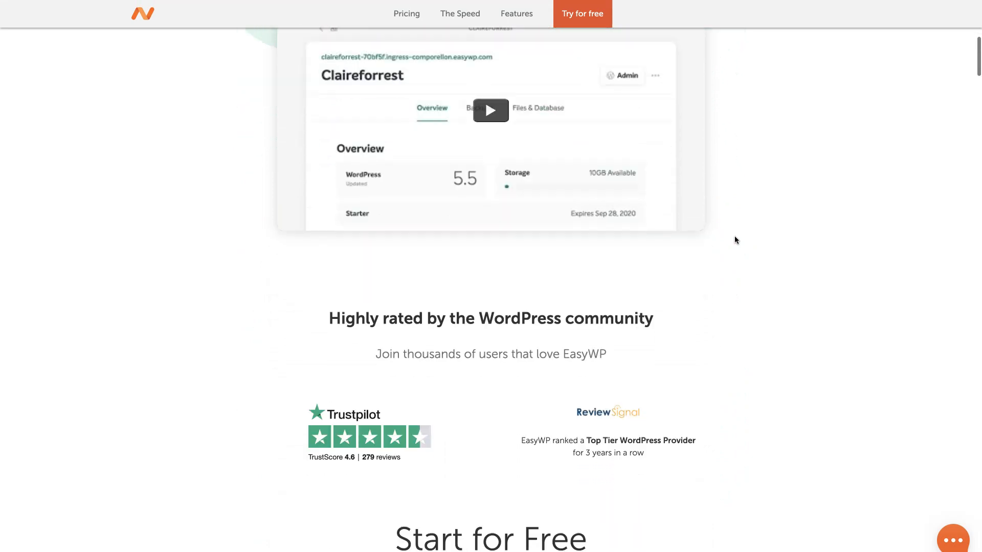
{"action": "scroll", "scroll_direction": "up", "scroll_amount": 3}
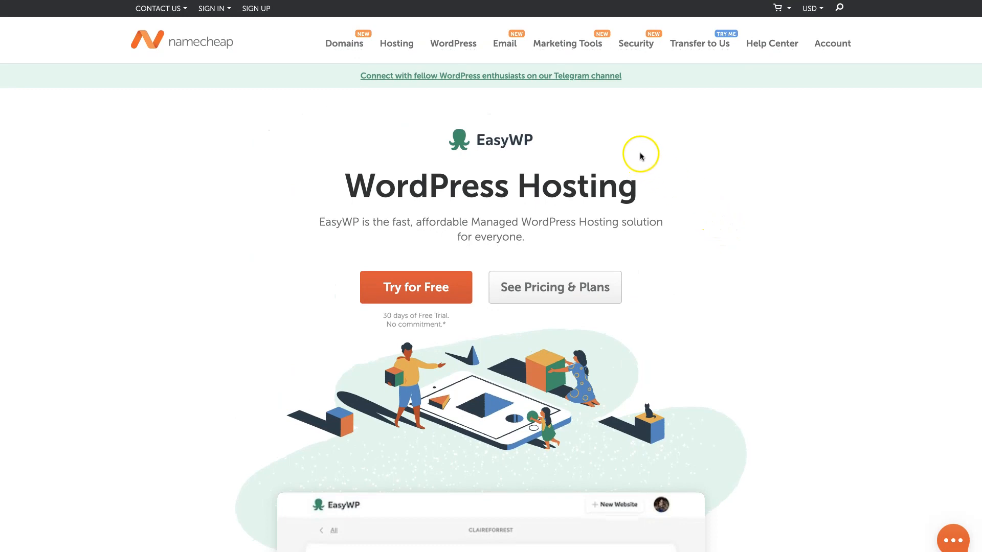
{"action": "mouse_move", "coordinate": [613, 144]}
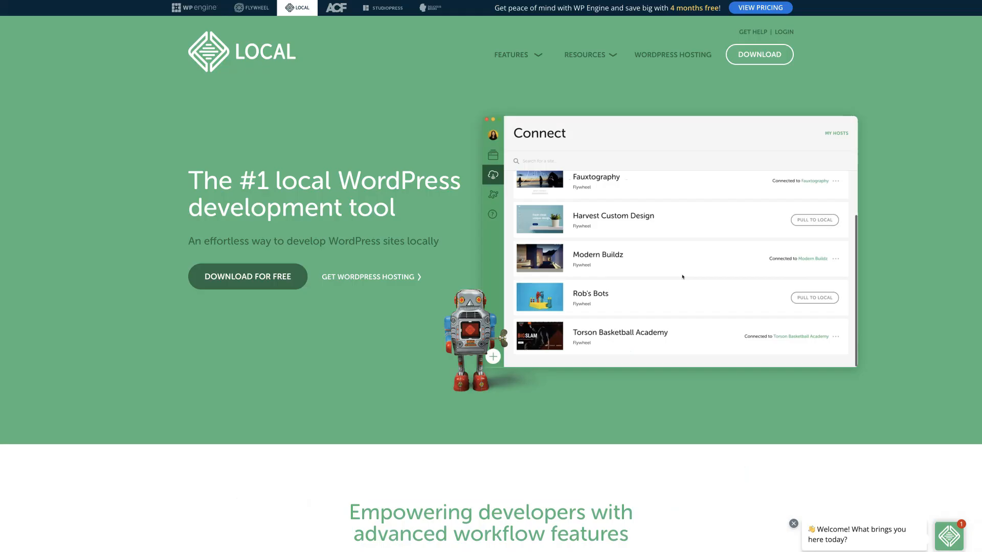
{"action": "mouse_move", "coordinate": [470, 160]}
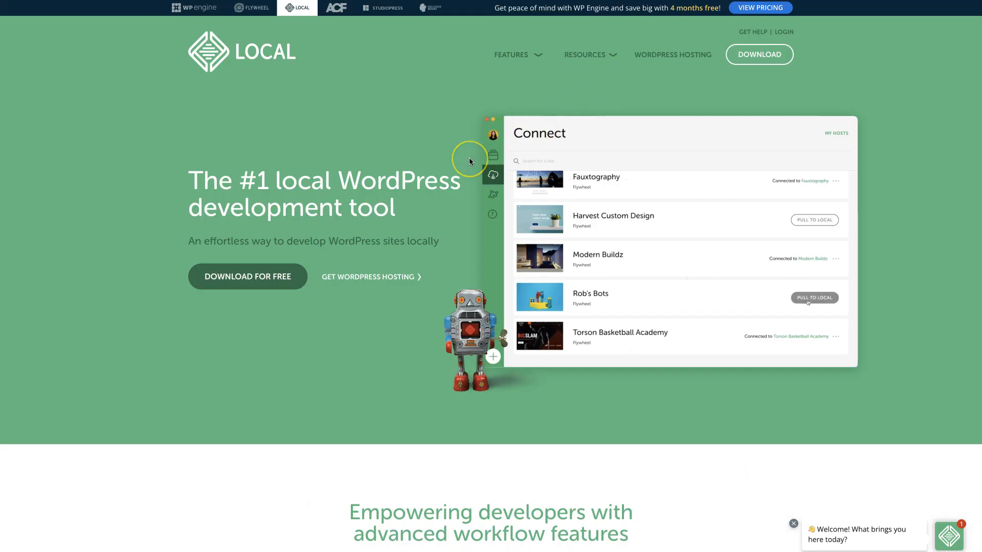
{"action": "left_click", "coordinate": [814, 297]}
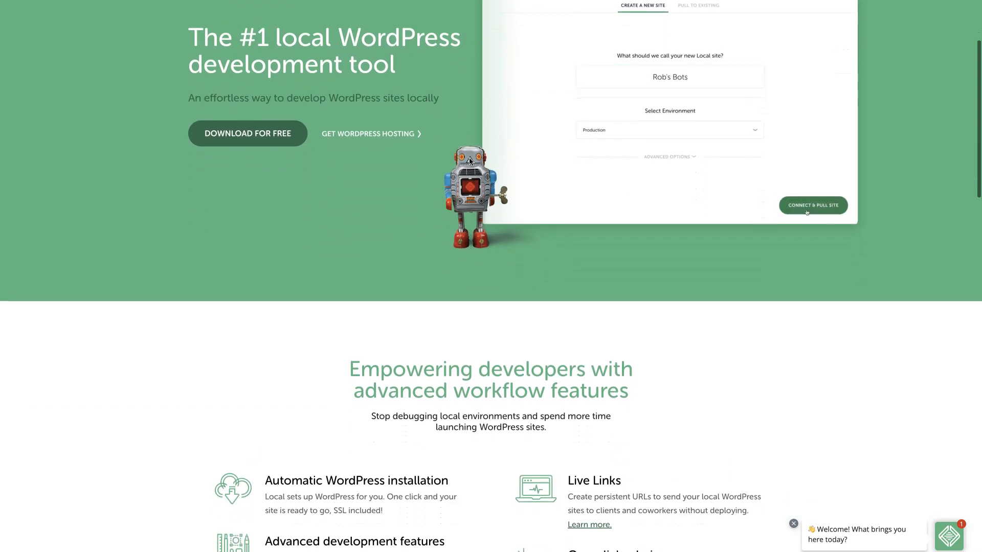
{"action": "scroll", "scroll_direction": "down", "scroll_amount": 3}
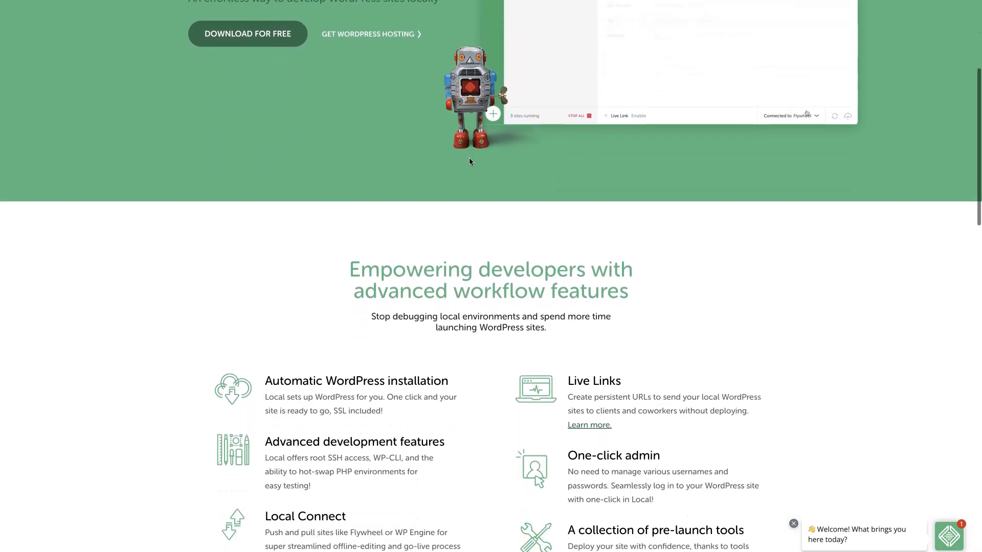
{"action": "scroll", "scroll_direction": "down", "scroll_amount": 3}
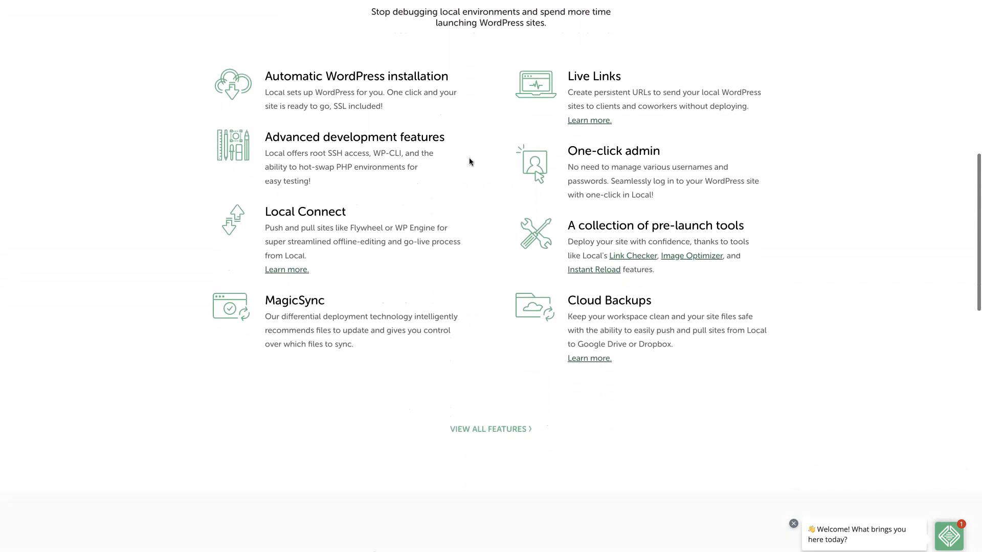
{"action": "scroll", "scroll_direction": "up", "scroll_amount": 3}
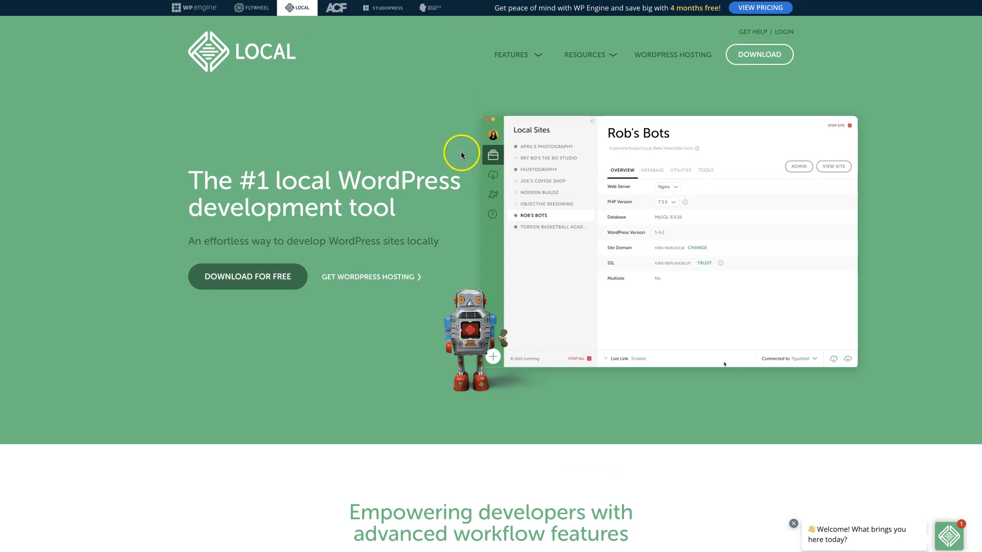
{"action": "left_click", "coordinate": [633, 358]}
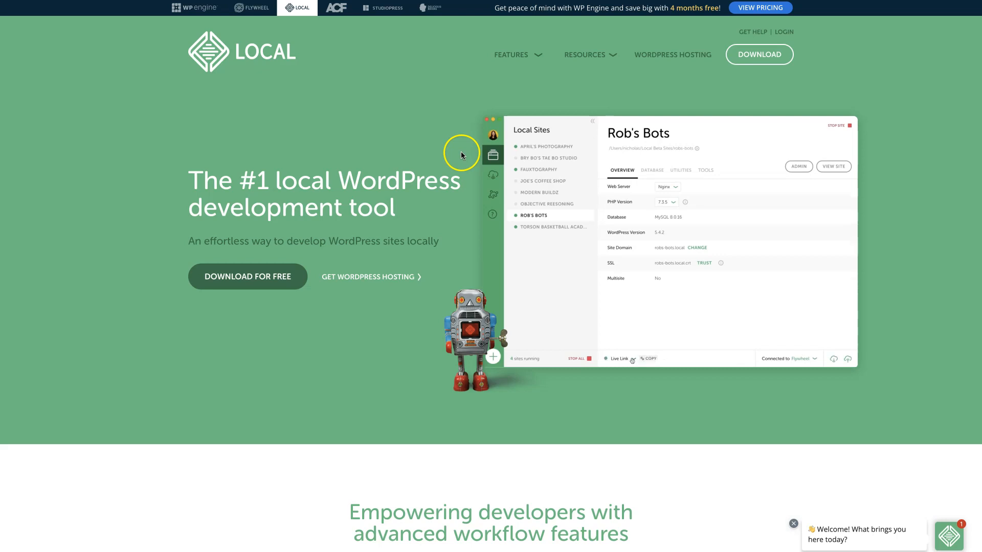
{"action": "left_click", "coordinate": [616, 359]}
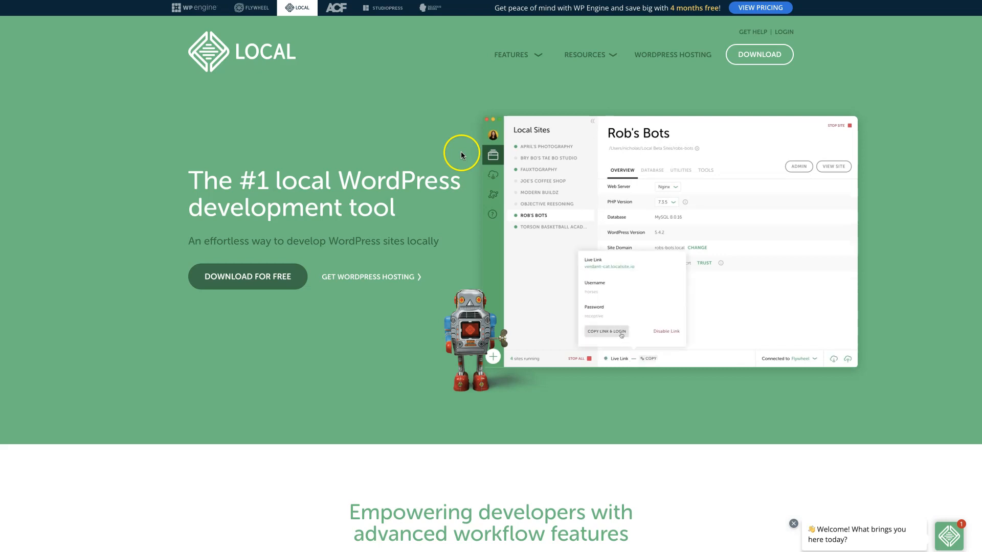